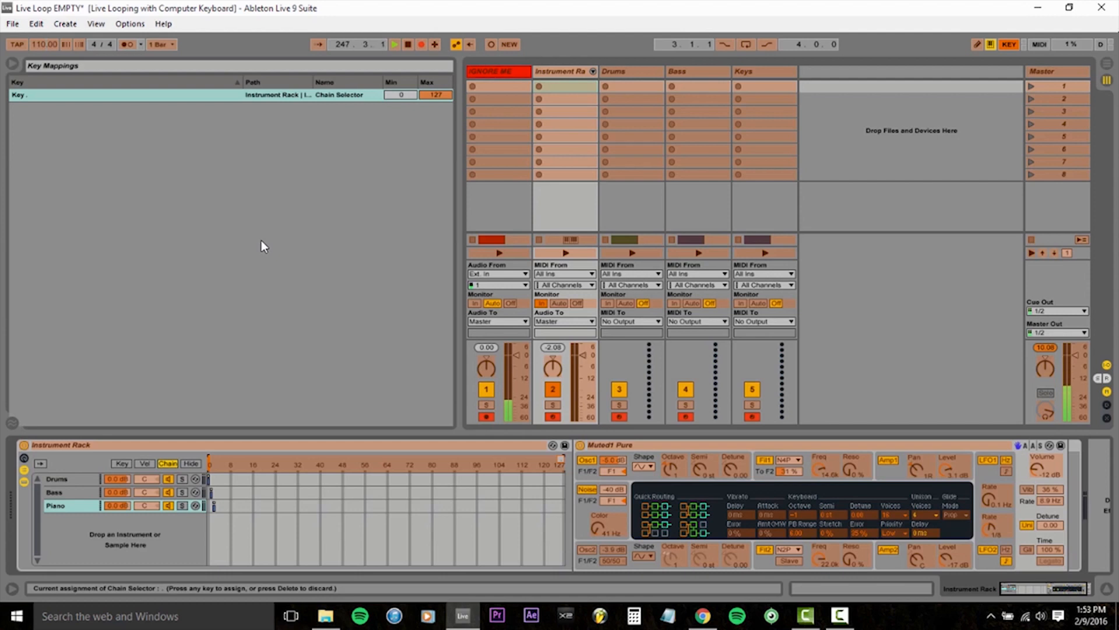
Exit Key Map Mode so the Chain Selector key assignment is kept and the browser returns.
left_click(1010, 44)
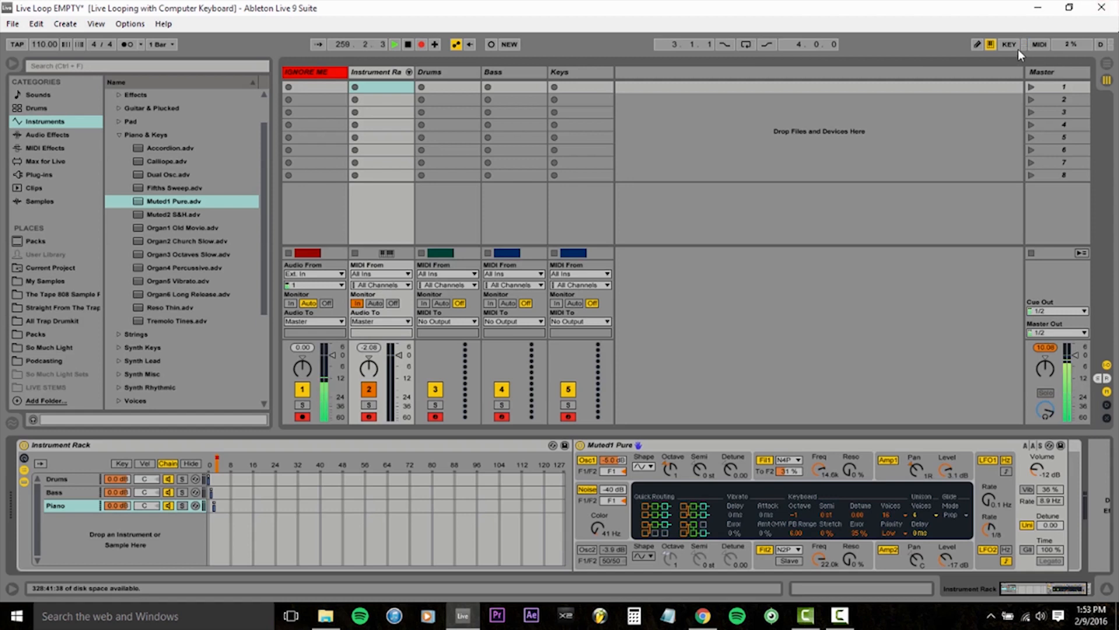
Set the Chain Selector key mapping's maximum value to 2 so the key cycles Drums, Bass, Piano.
left_click(1012, 44)
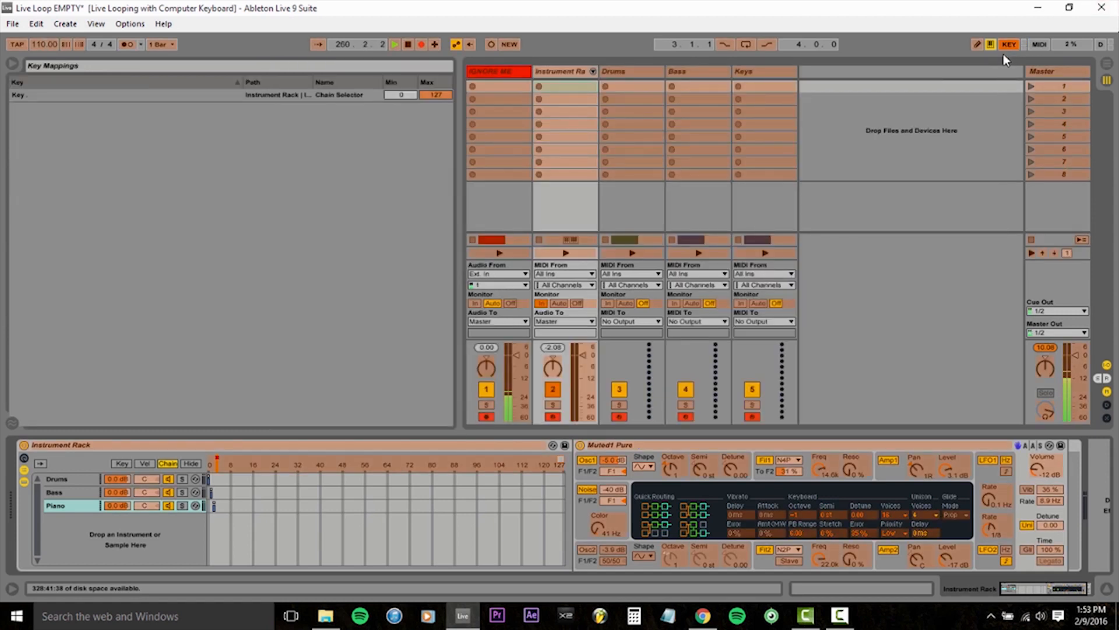
left_click(436, 94)
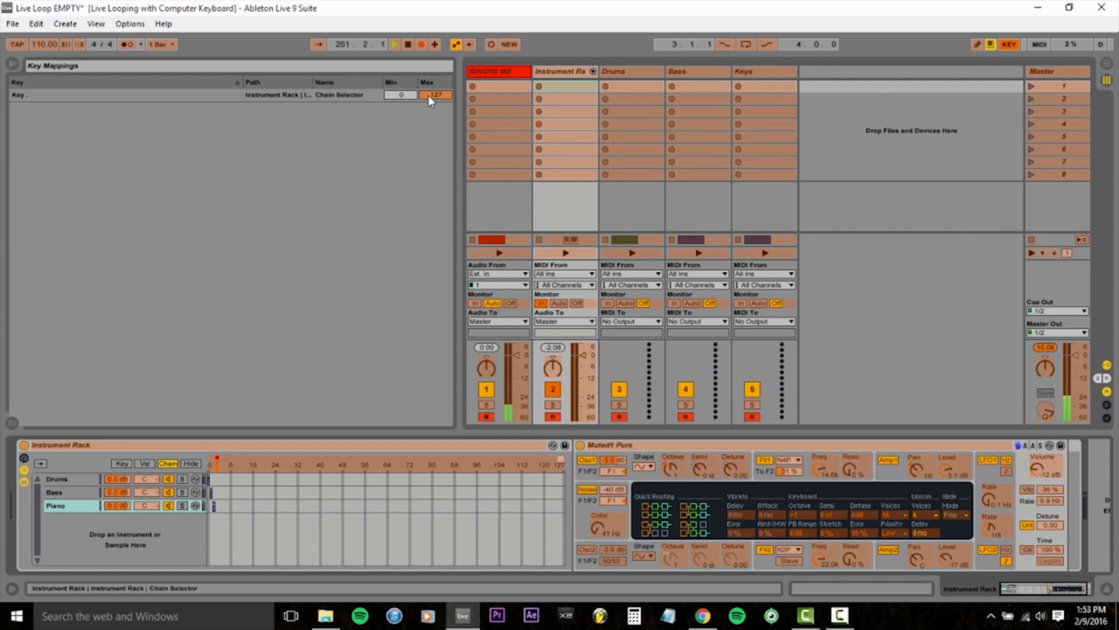
key("Enter")
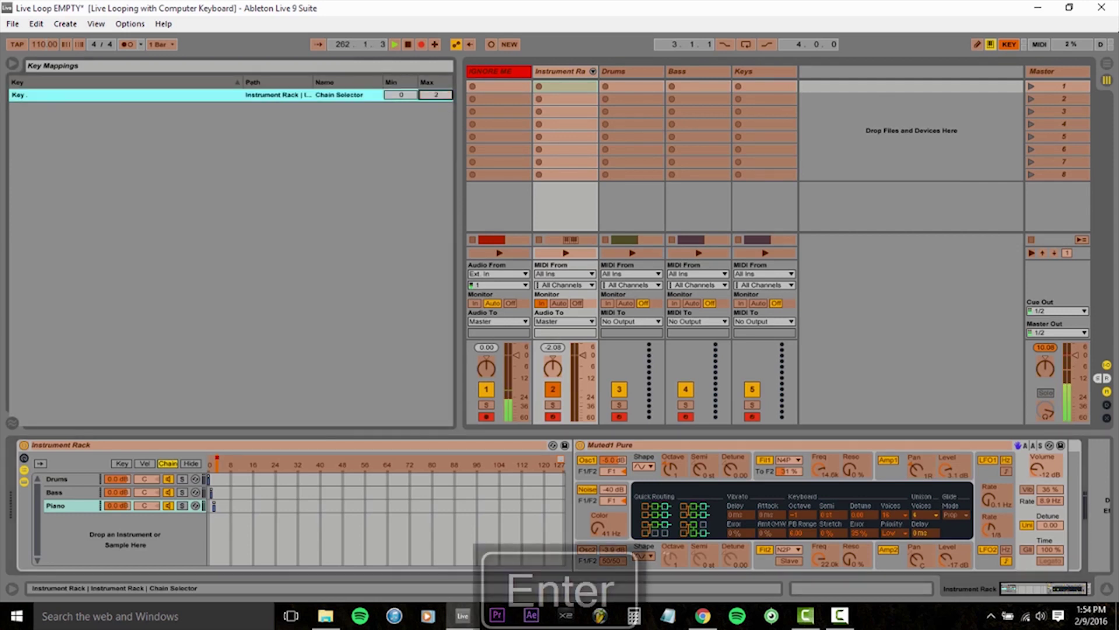